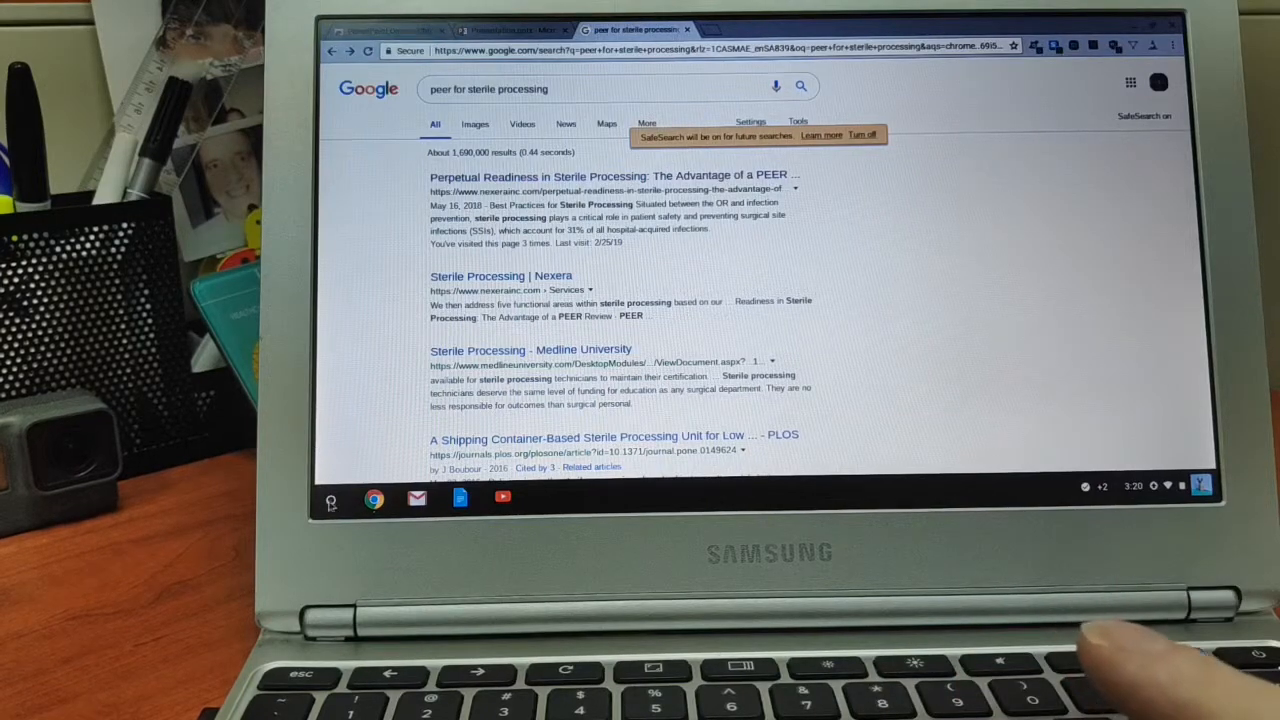
Open the sterile processing peer-review presentation from the Google results in PowerPoint Online.
{"action": "left_click", "coordinate": [330, 498]}
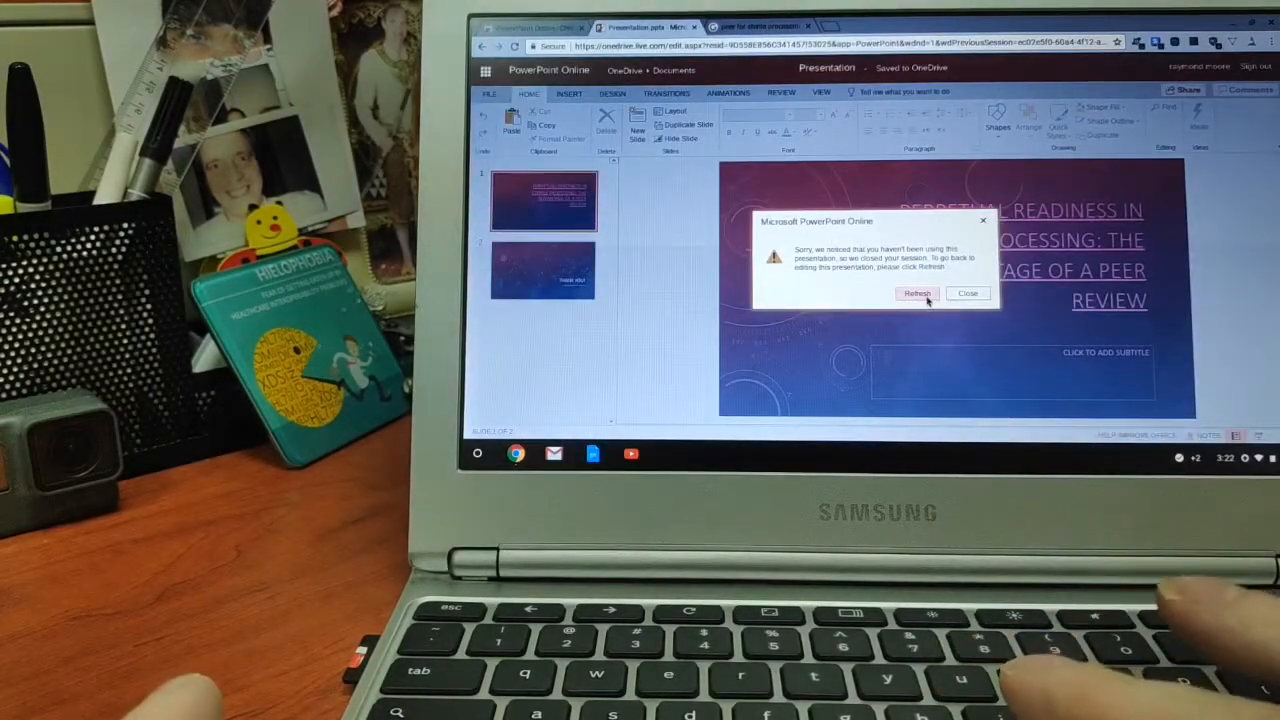
{"action": "left_click", "coordinate": [916, 292]}
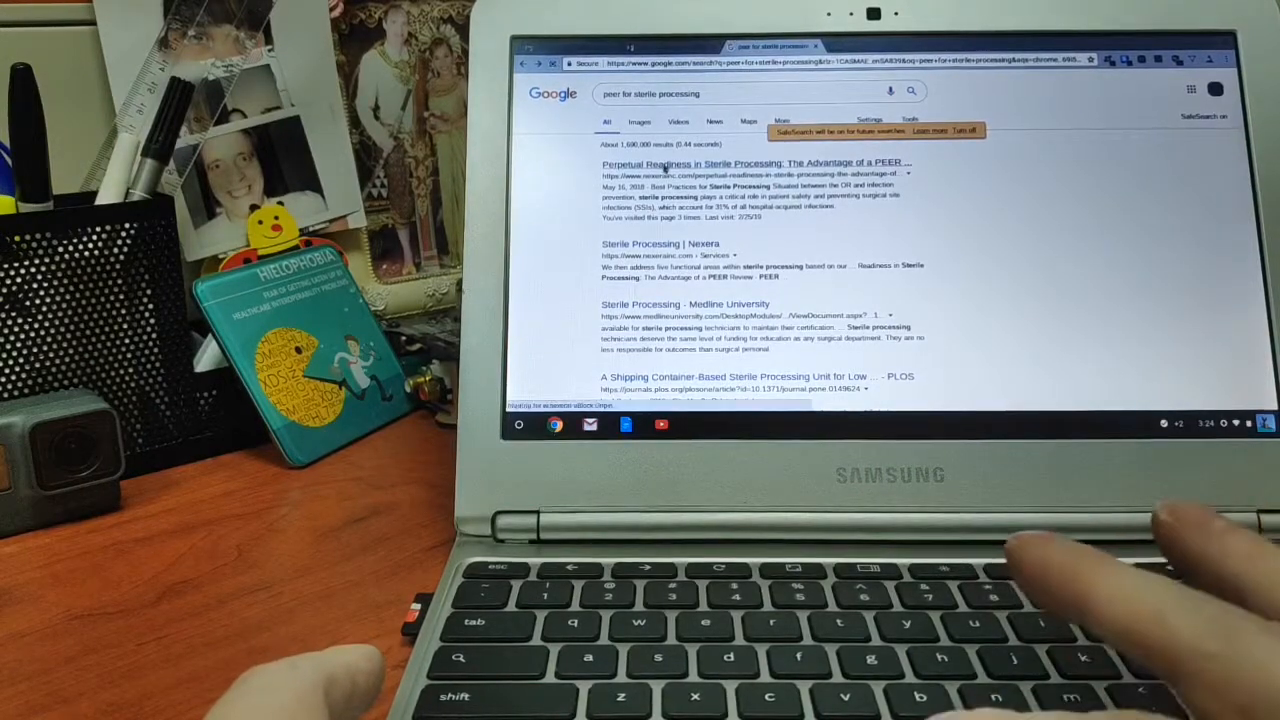
Launch Gmail from the app launcher to show the Primary inbox.
{"action": "left_click", "coordinate": [752, 162]}
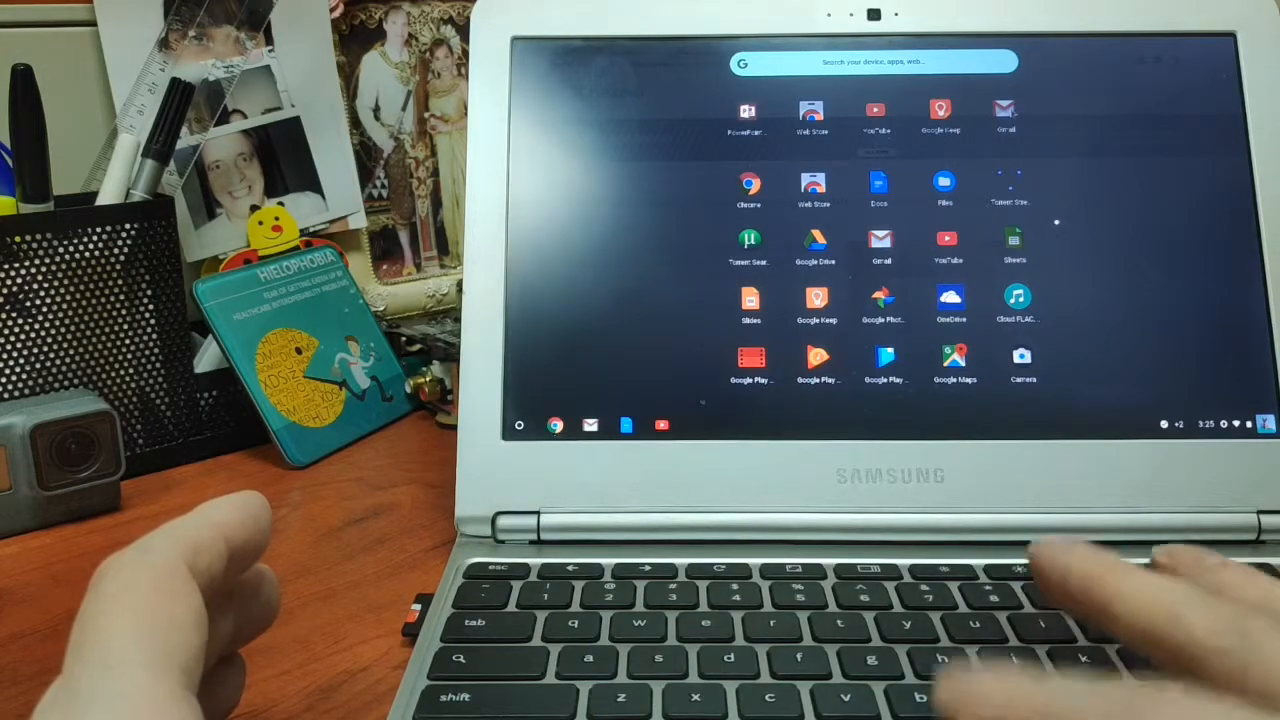
{"action": "left_click", "coordinate": [1000, 112]}
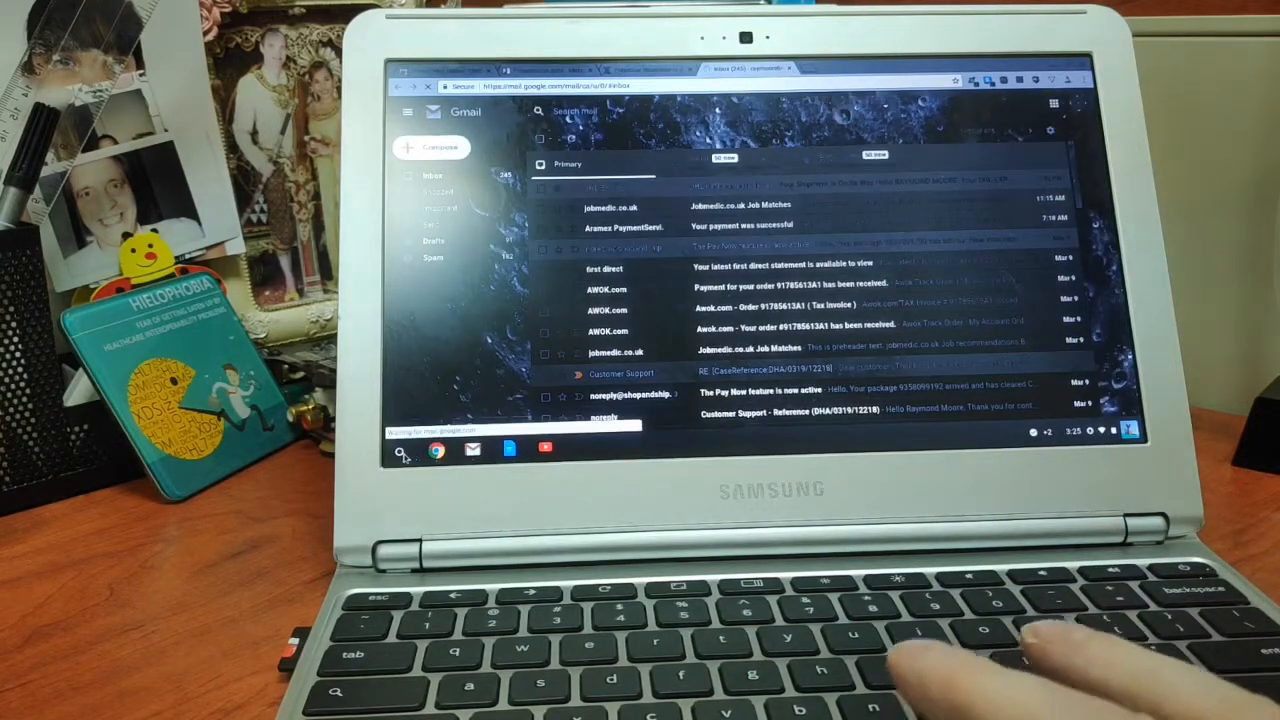
Bring up the launcher grid of installed apps from the shelf.
{"action": "left_click", "coordinate": [396, 448]}
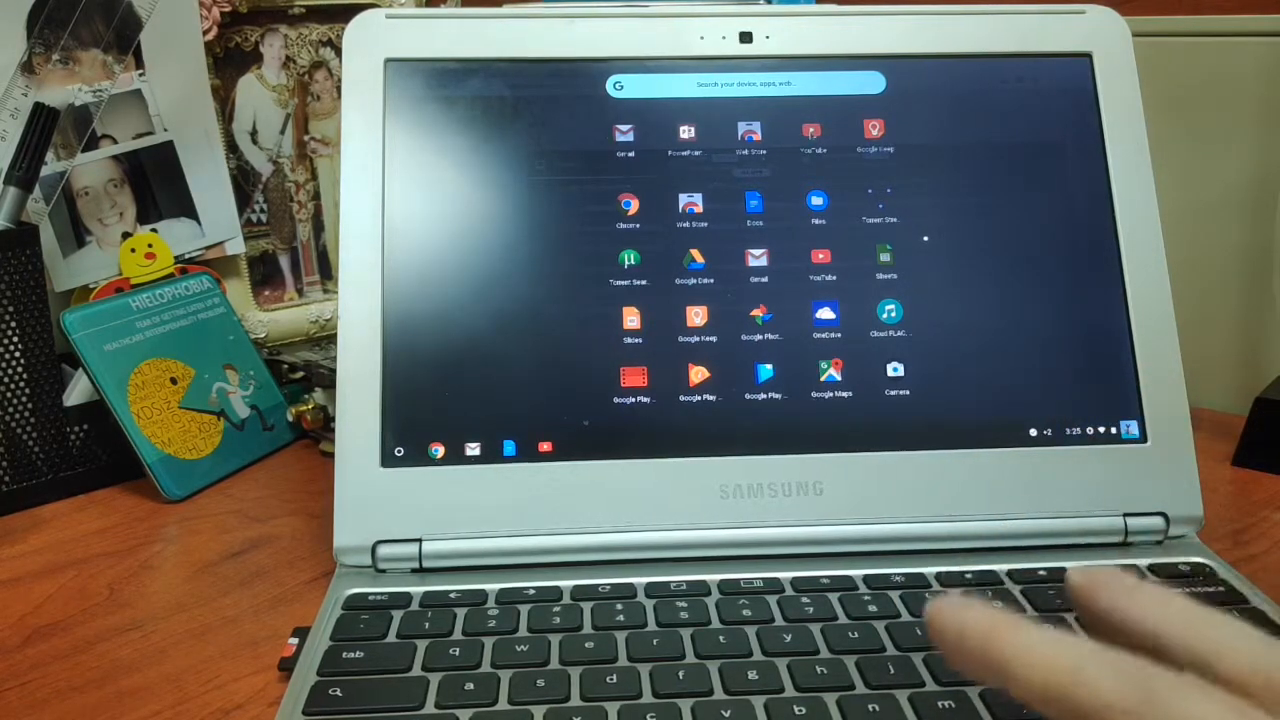
Launch YouTube and go to the signed-in account's own channel page via the avatar menu.
{"action": "left_click", "coordinate": [824, 136]}
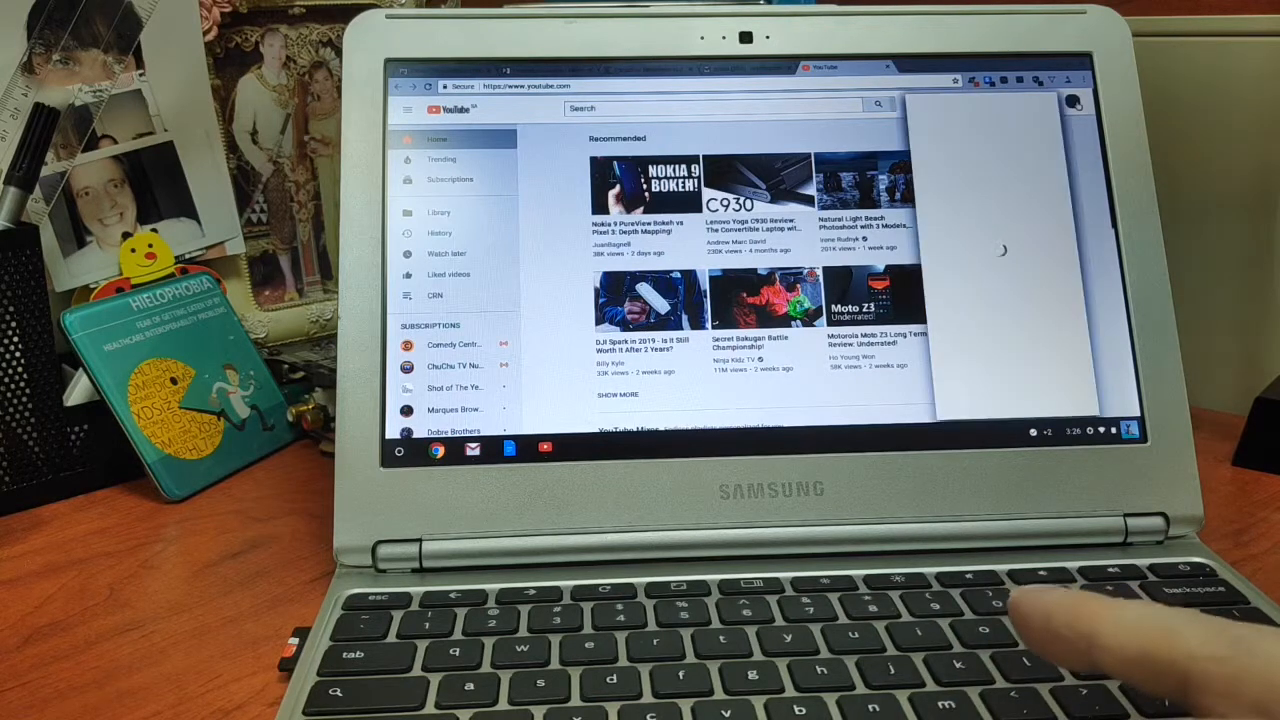
{"action": "left_click", "coordinate": [1076, 98]}
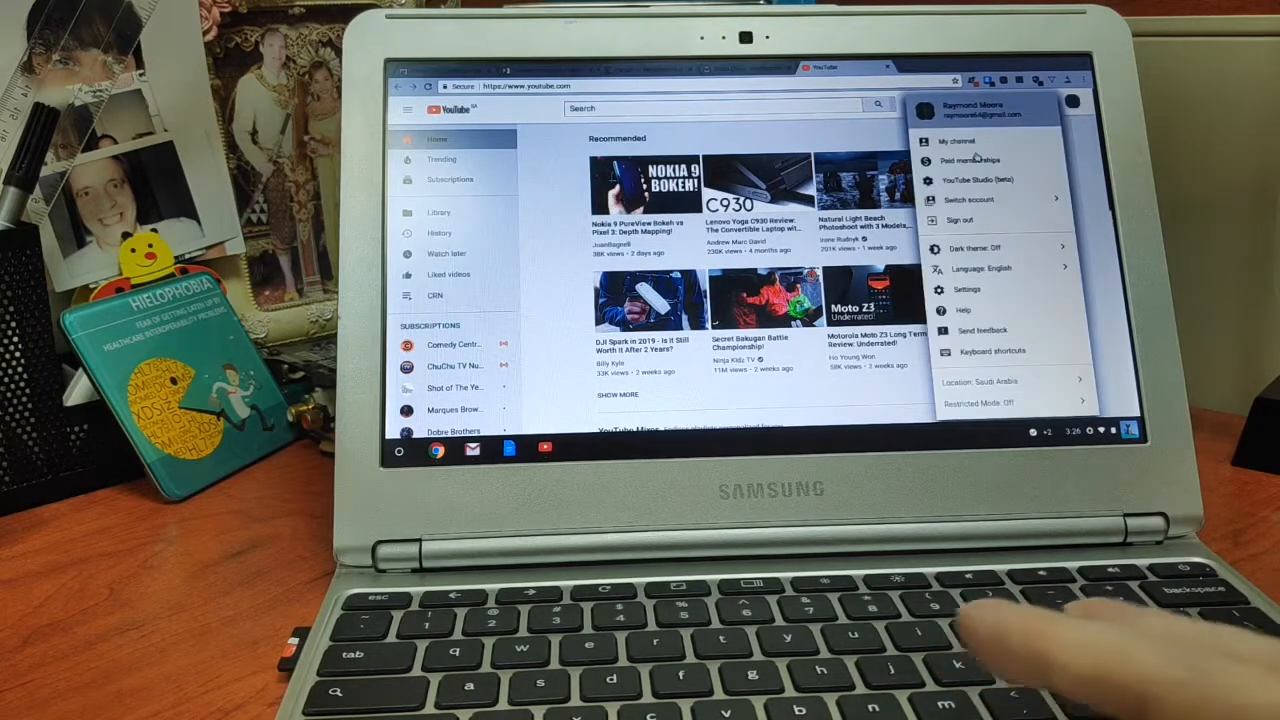
{"action": "left_click", "coordinate": [954, 138]}
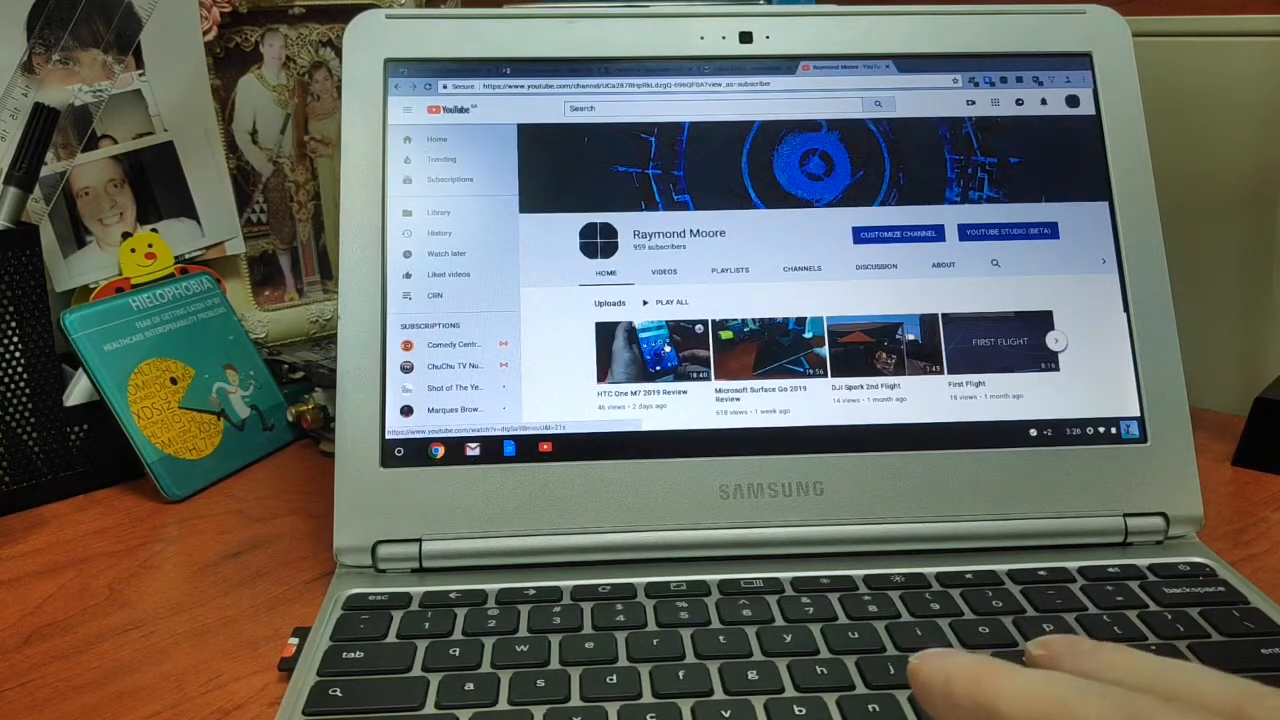
Play the 'HTC One M7 2019 Review' video from the channel's uploads.
{"action": "left_click", "coordinate": [648, 356]}
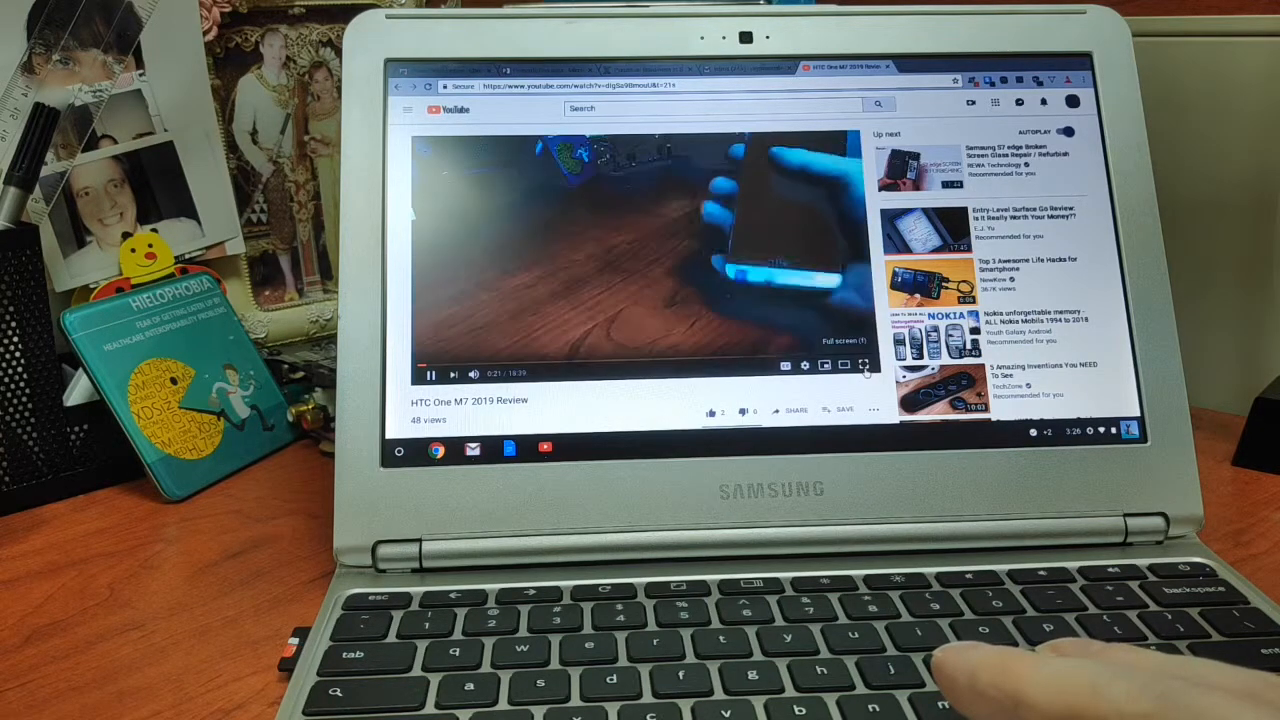
Watch the HTC One M7 review full screen, then return to Gmail with a Downloads file chooser.
{"action": "left_click", "coordinate": [860, 364]}
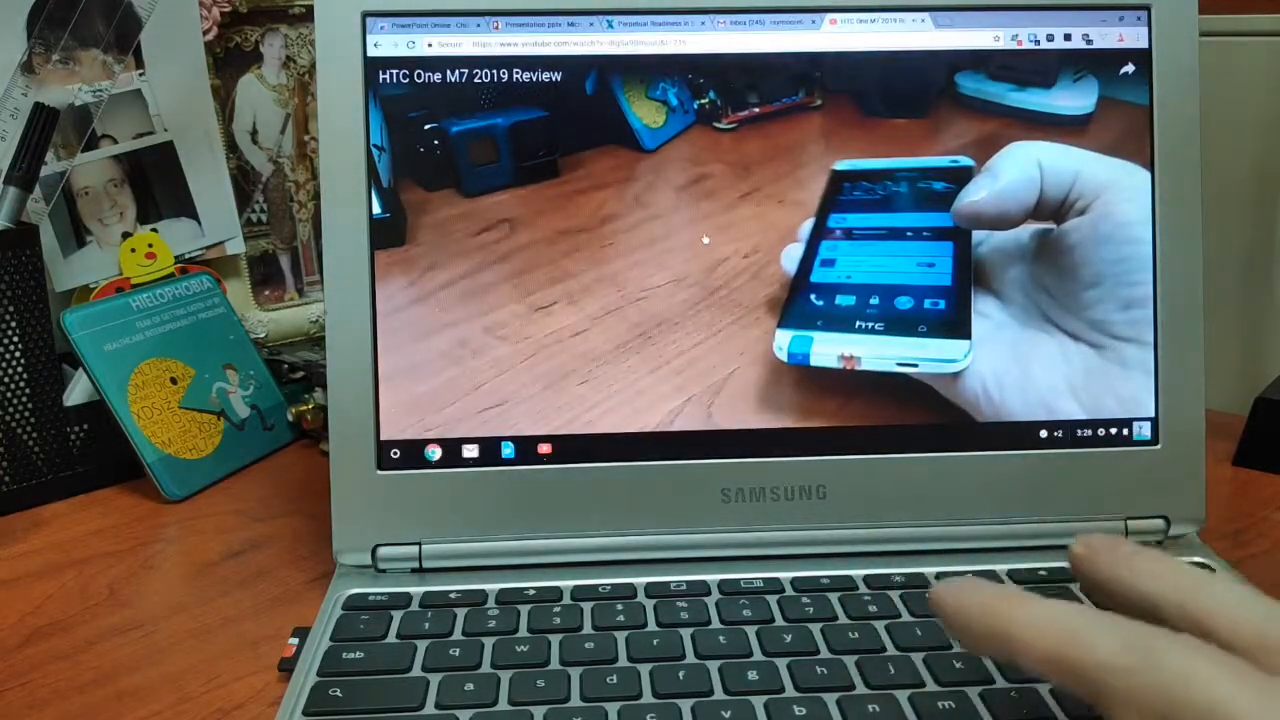
{"action": "left_click", "coordinate": [400, 452]}
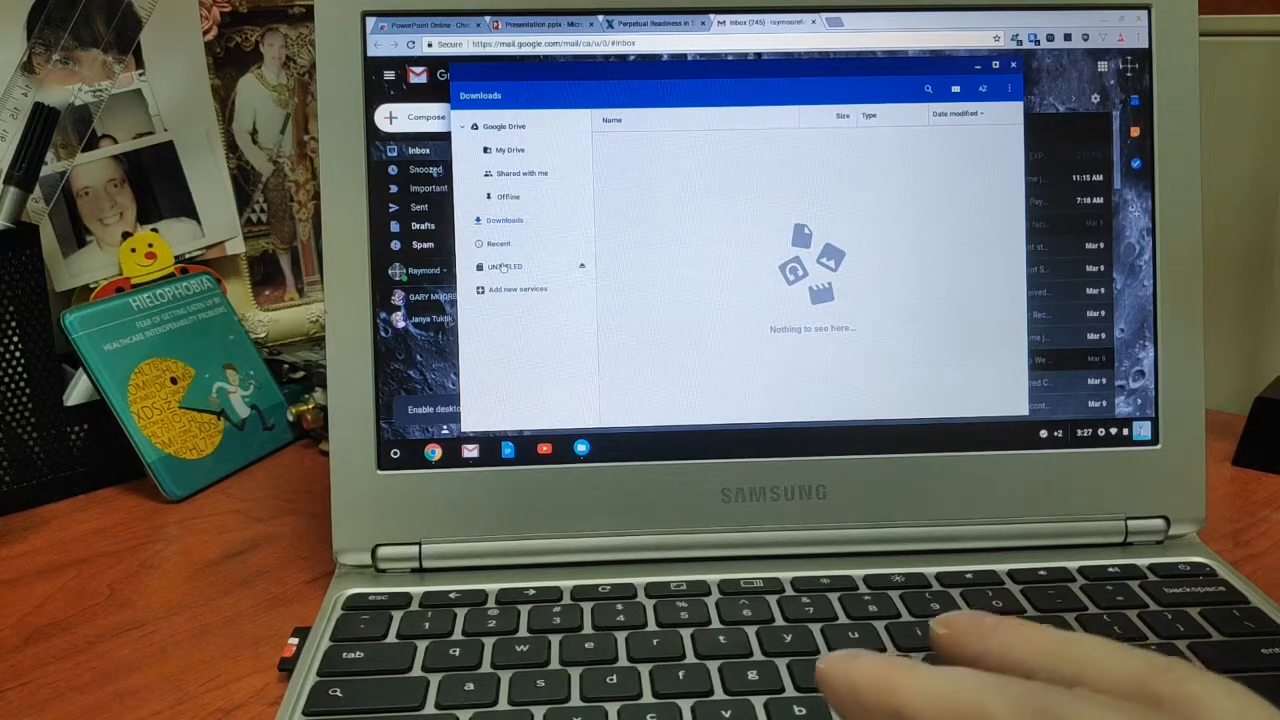
Browse the empty Downloads folder and storage locations in the Files app.
{"action": "left_click", "coordinate": [506, 266]}
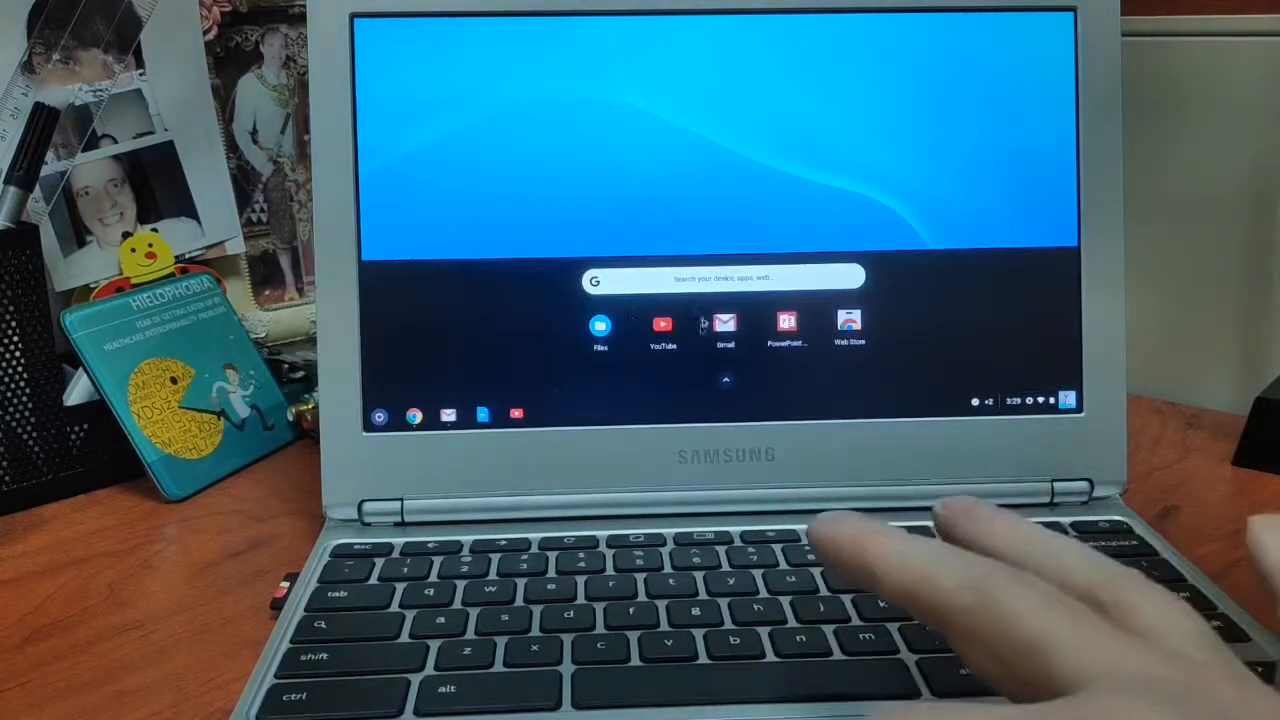
{"action": "left_click", "coordinate": [724, 378]}
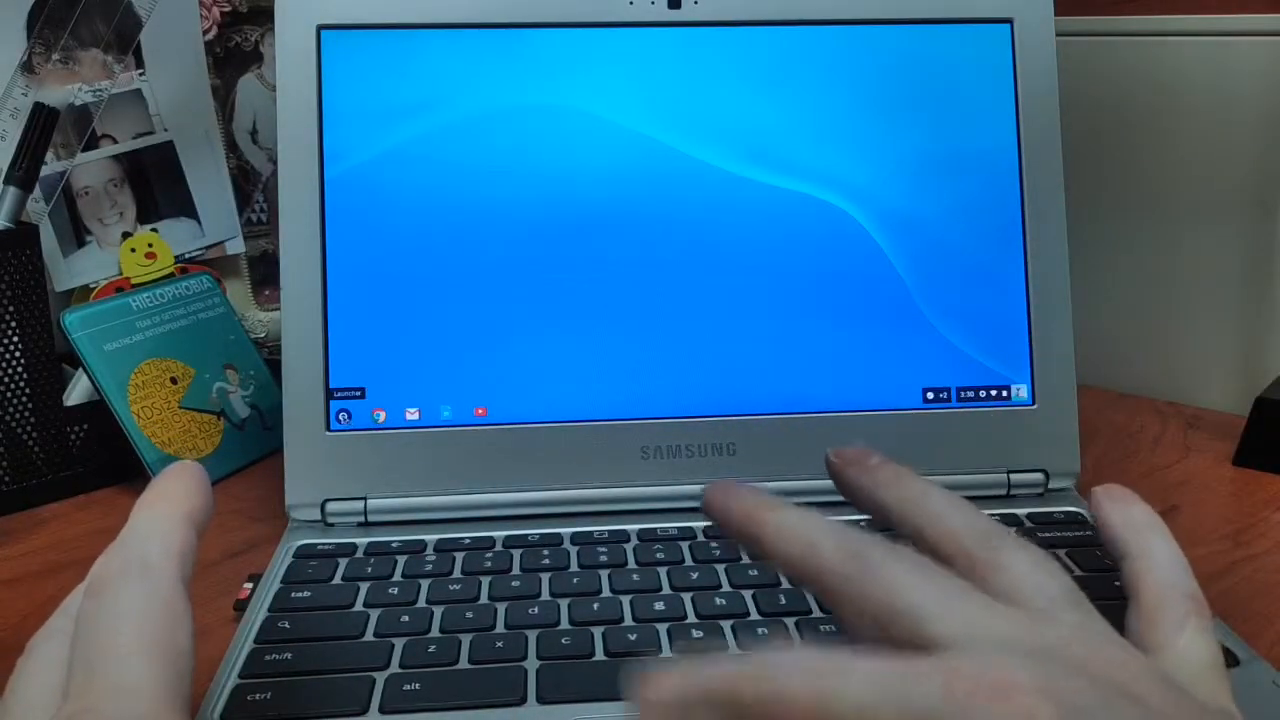
{"action": "left_click", "coordinate": [344, 416]}
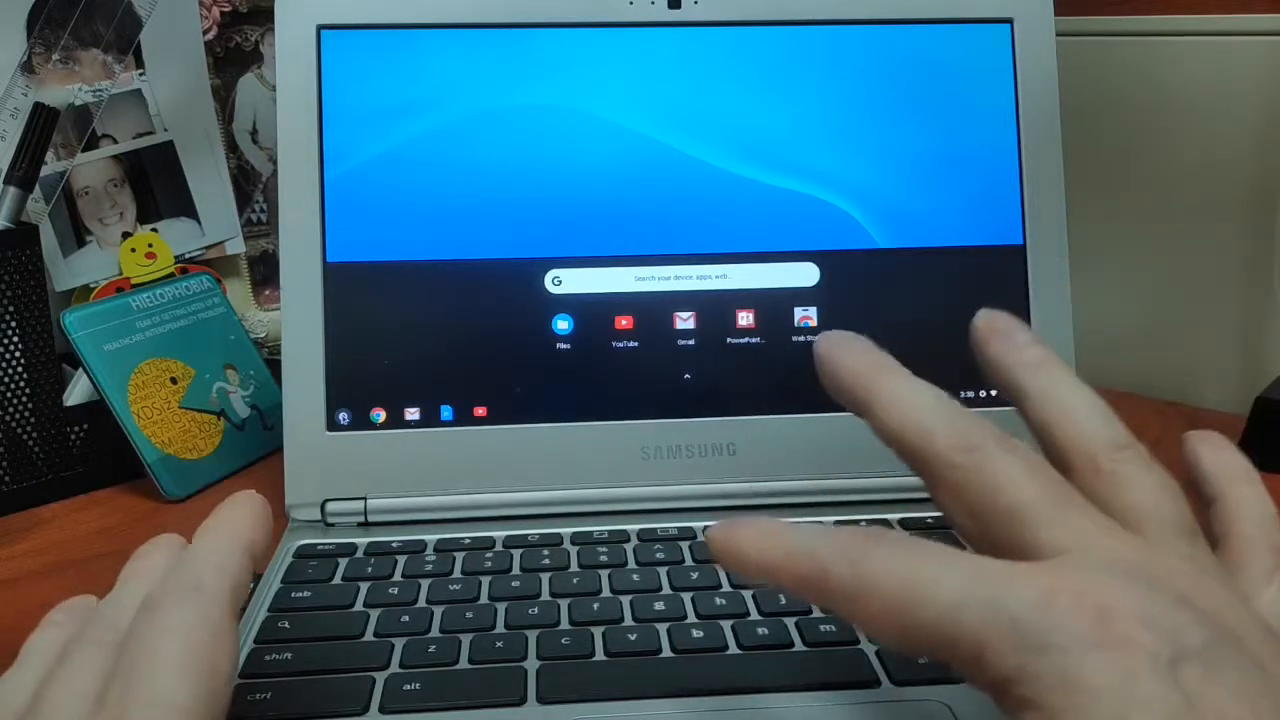